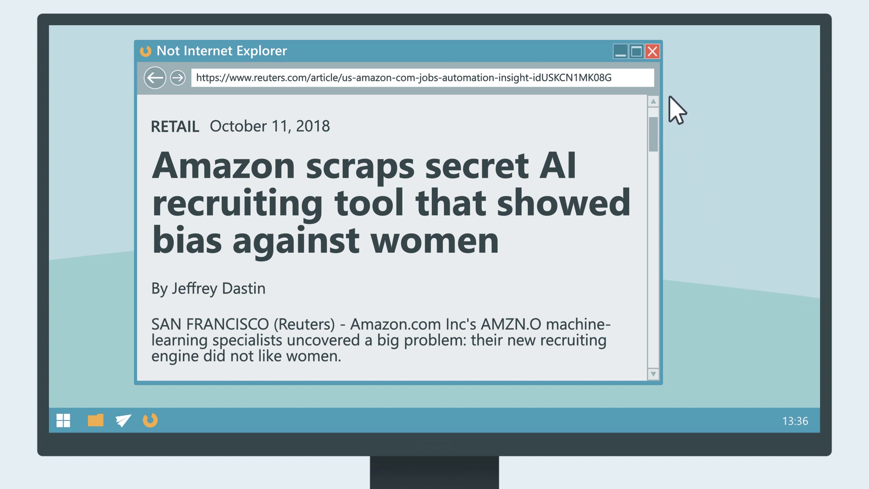
Close the mock browser window showing the Reuters article on the biased recruiting AI.
left_click(651, 50)
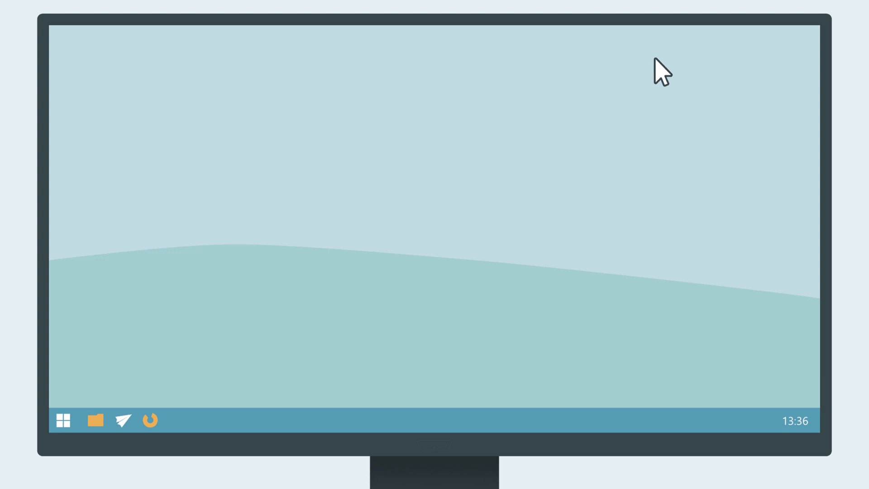
mouse_move(689, 256)
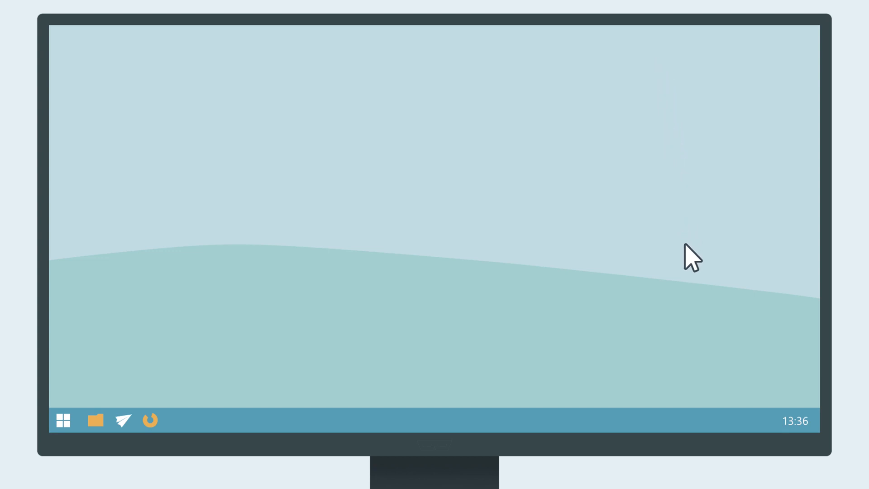
mouse_move(701, 314)
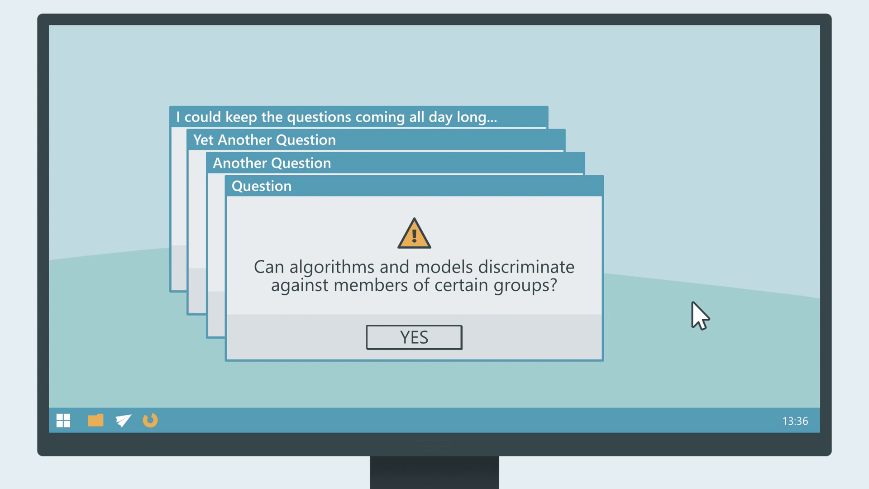
Answer the four stacked discrimination questions with YES, PLENTY, COMPLICATED QUESTION! and WELL...
left_click(413, 337)
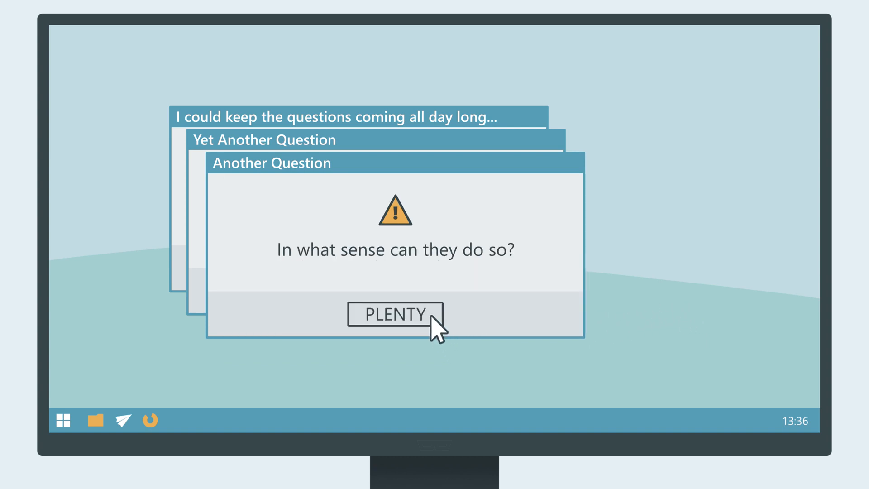
left_click(393, 314)
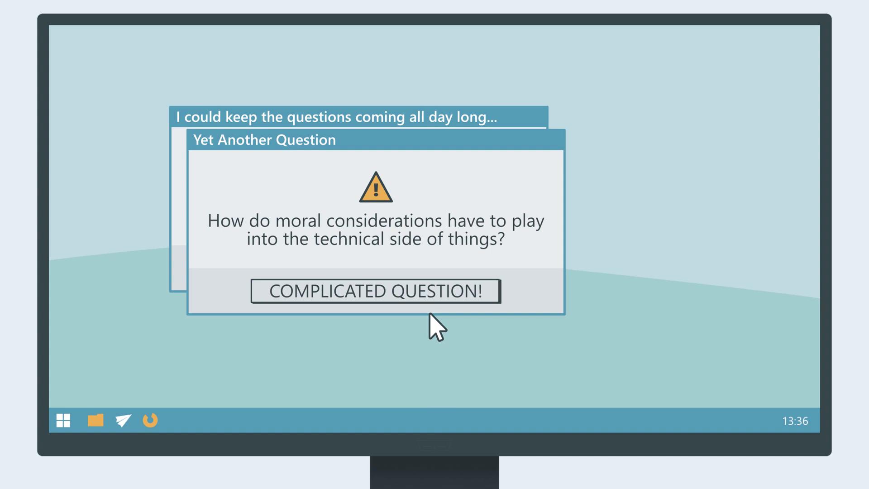
left_click(375, 291)
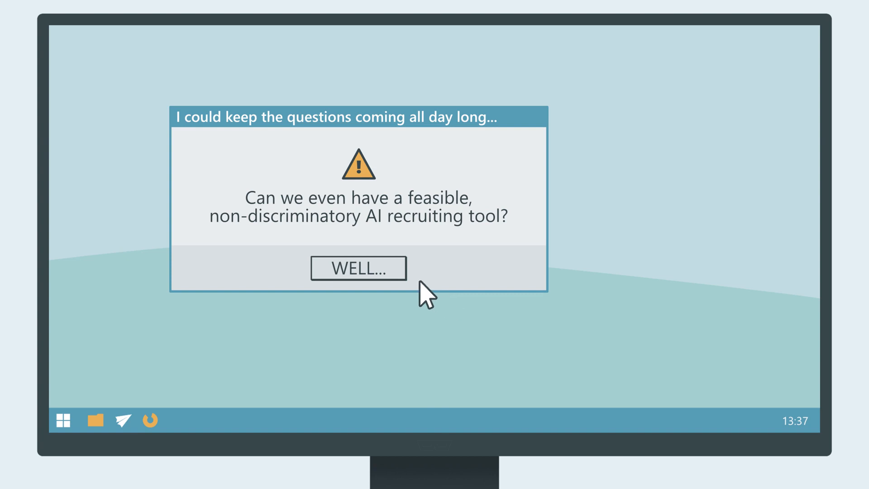
left_click(358, 268)
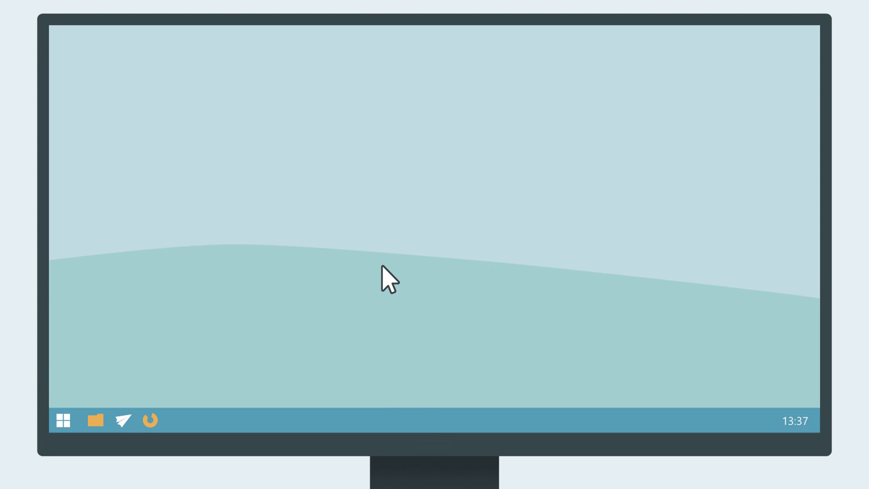
mouse_move(619, 339)
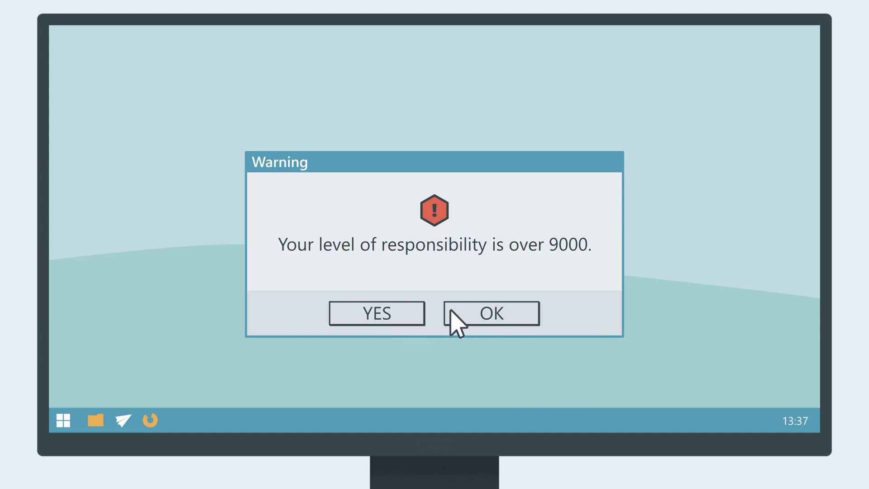
mouse_move(467, 326)
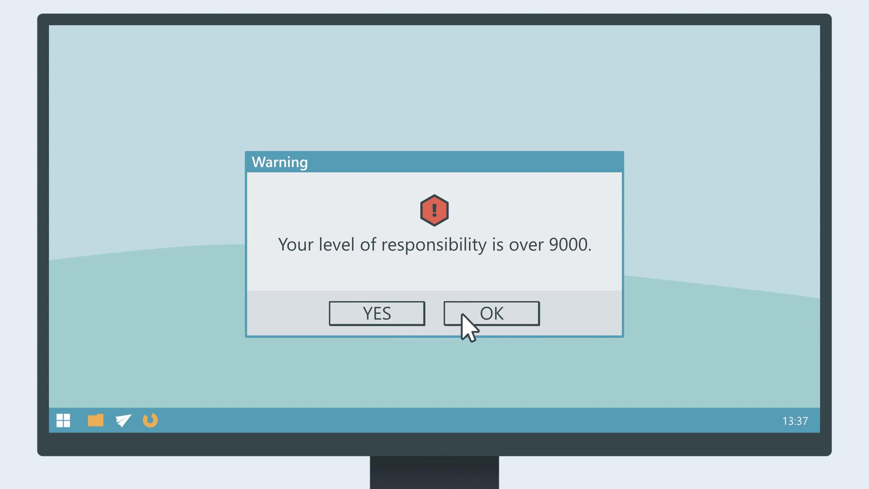
Acknowledge the warning that the level of responsibility is over 9000 with OK.
left_click(489, 313)
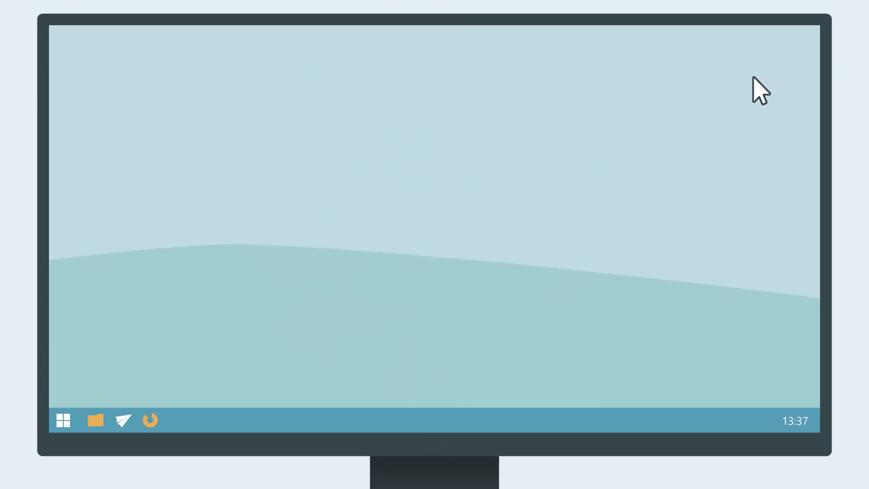
mouse_move(803, 43)
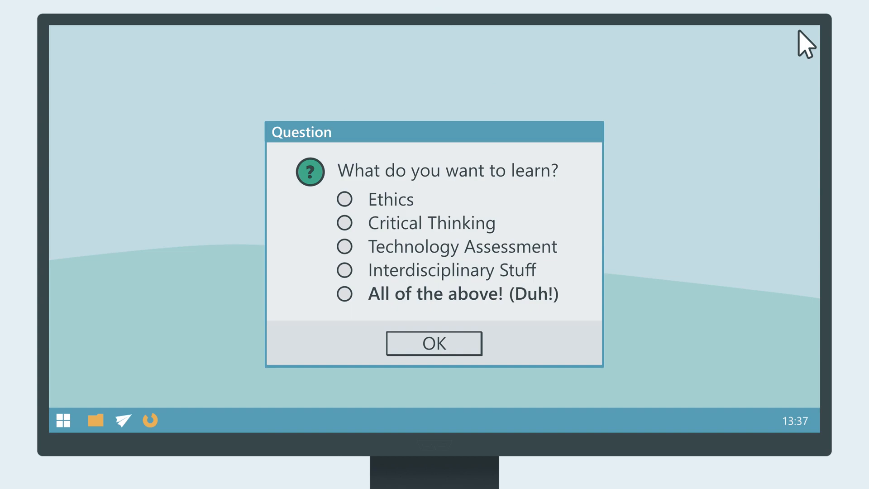
mouse_move(741, 65)
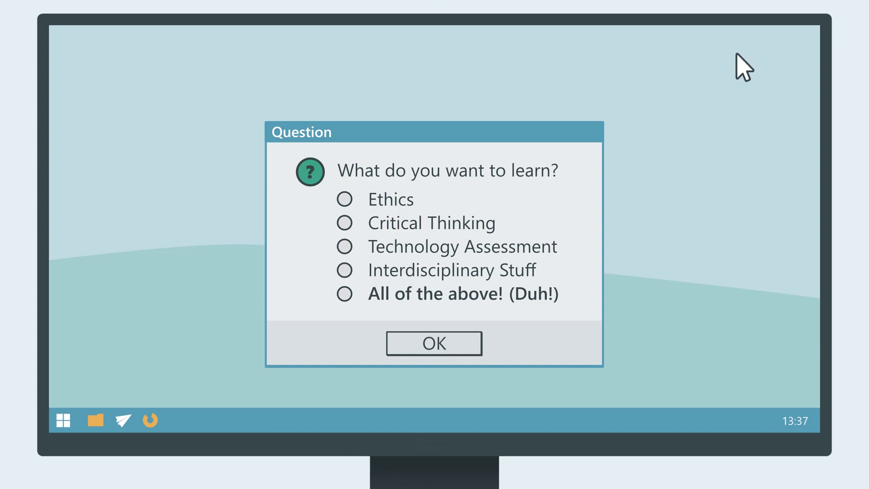
mouse_move(360, 209)
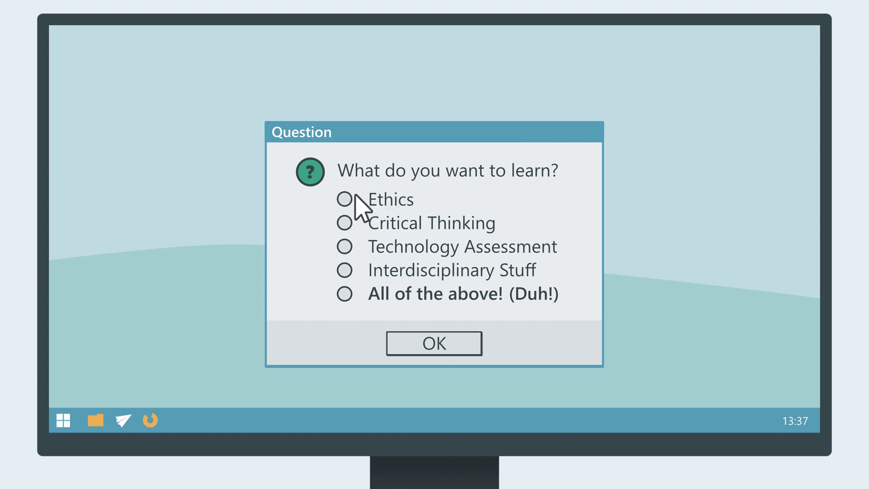
mouse_move(351, 222)
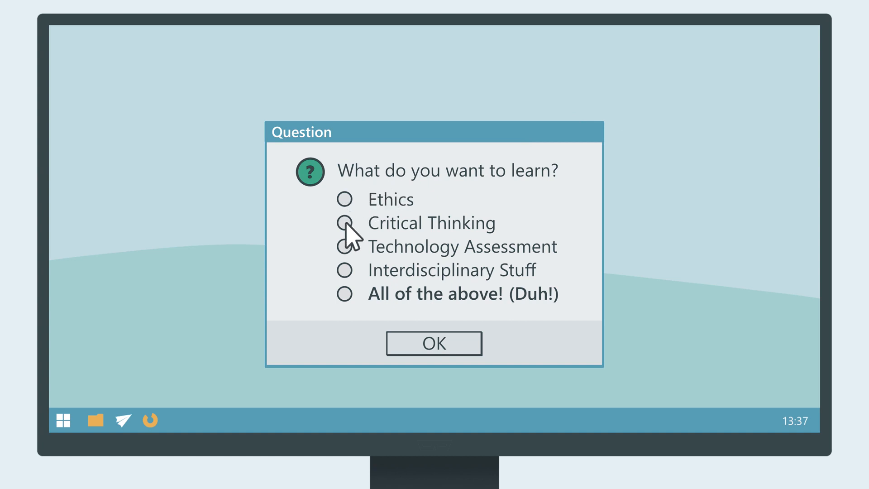
mouse_move(348, 260)
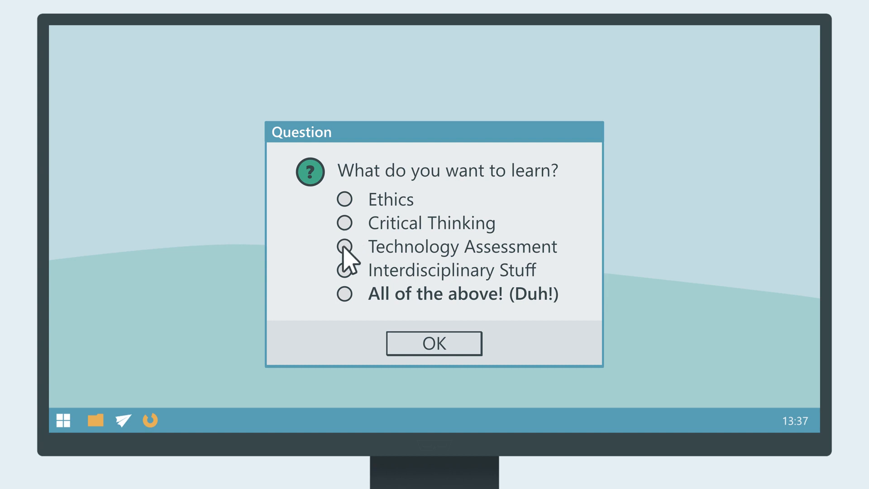
mouse_move(351, 285)
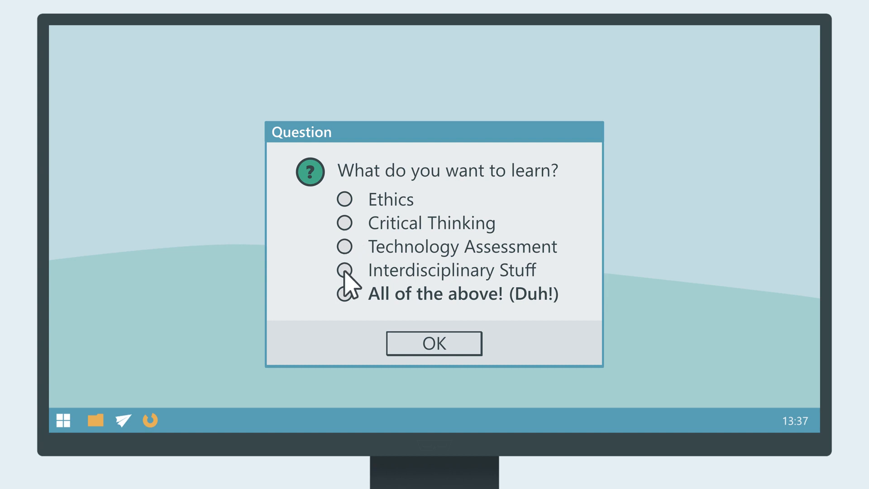
Choose 'All of the above! (Duh!)' as the answer to what to learn.
left_click(345, 294)
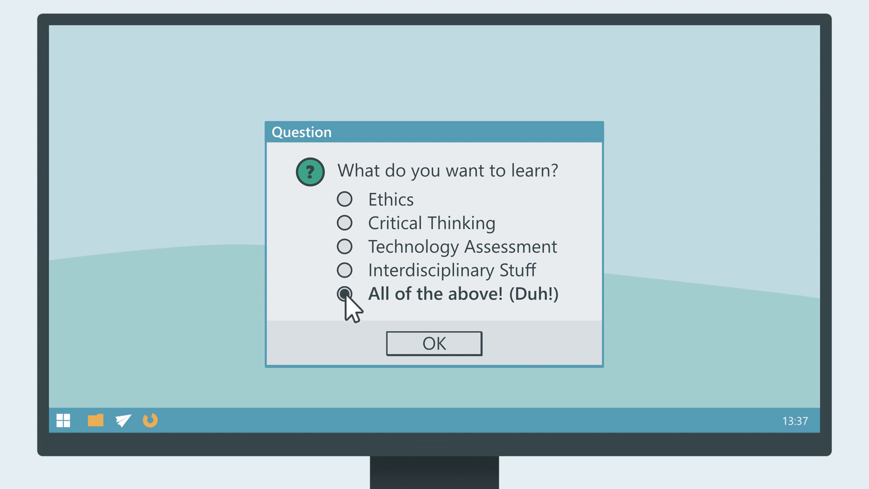